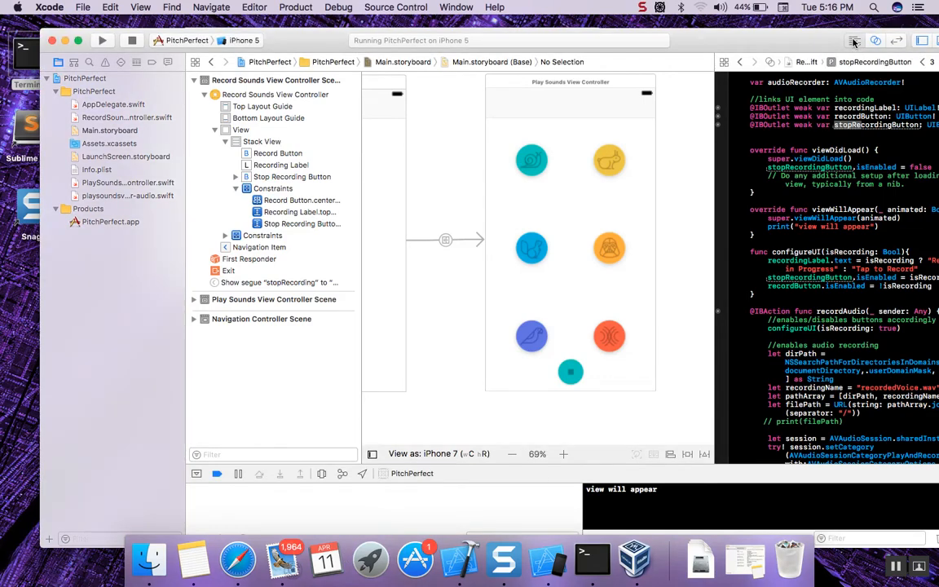
- Switch to the standard editor so the Main.storyboard canvas fills the editor area
click(854, 39)
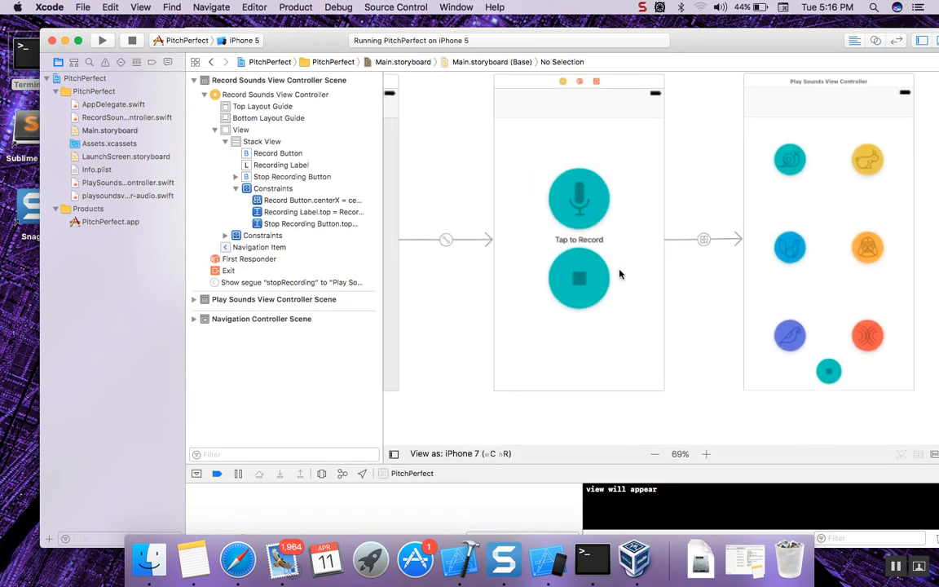
mouse_move(603, 39)
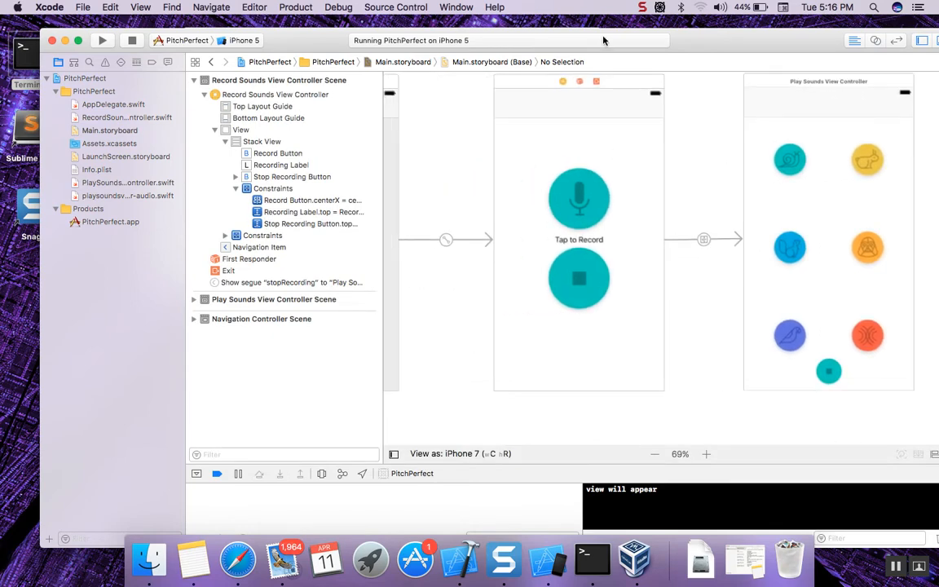
mouse_move(603, 222)
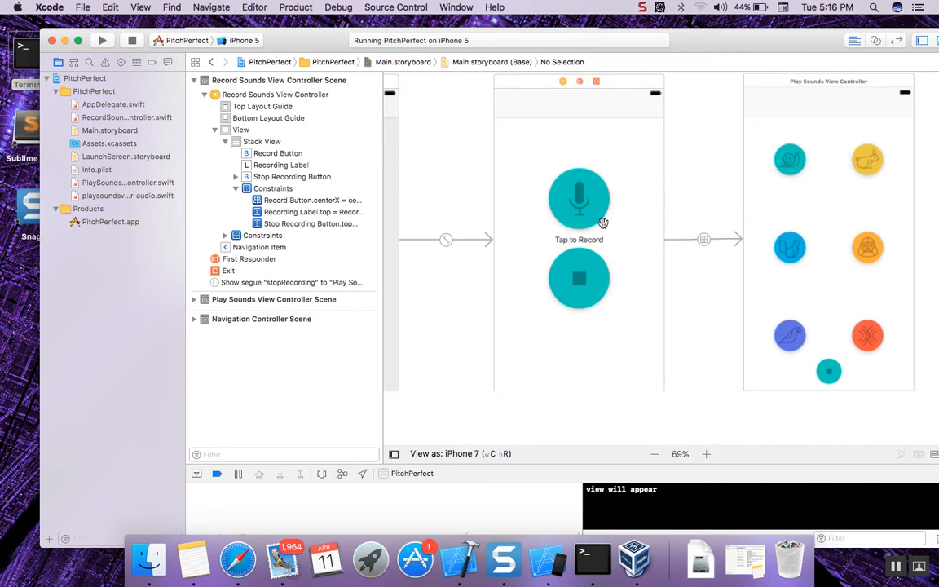
mouse_move(646, 259)
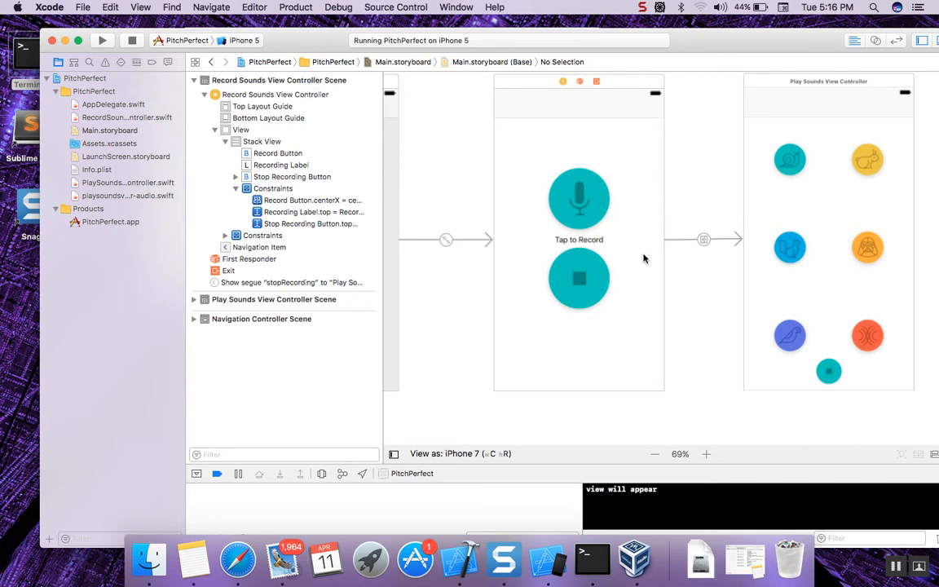
mouse_move(819, 261)
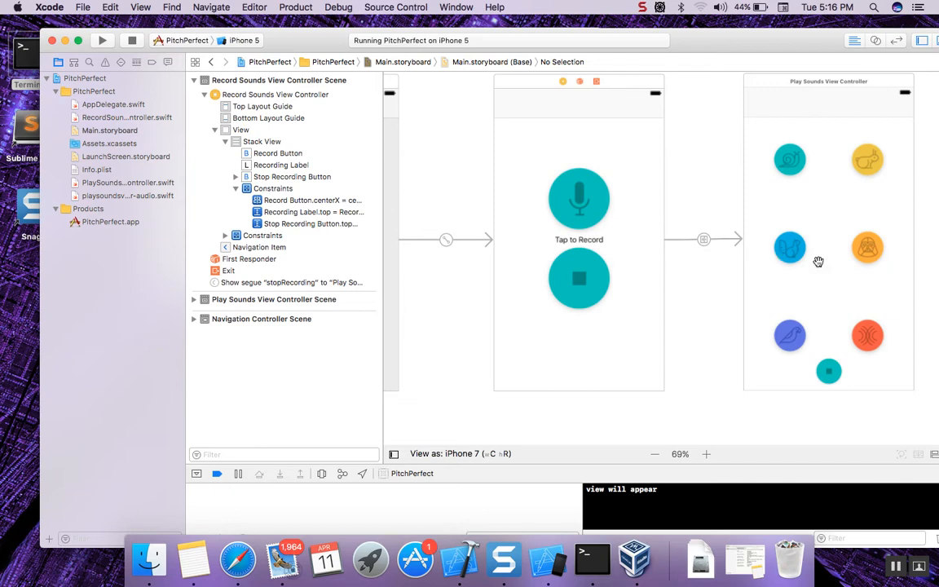
mouse_move(824, 281)
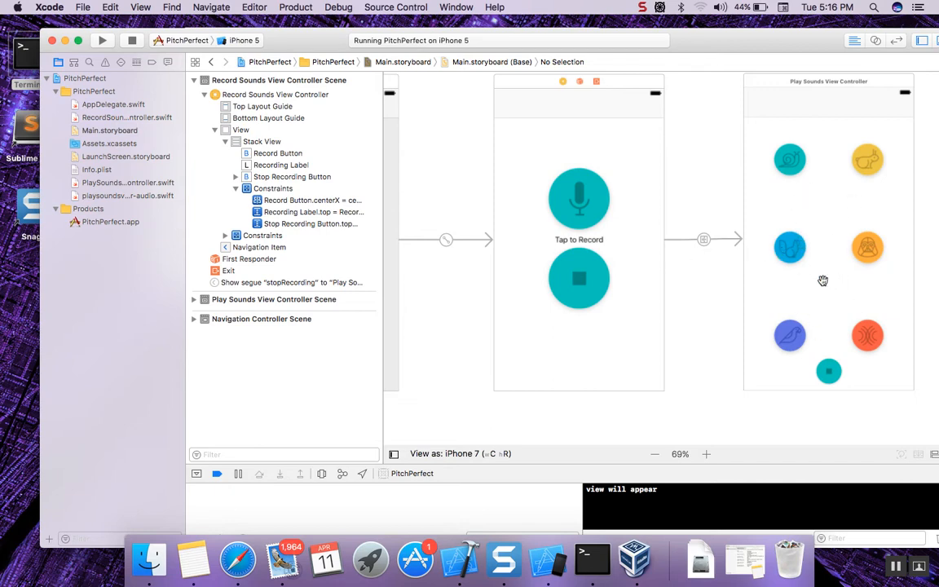
mouse_move(802, 275)
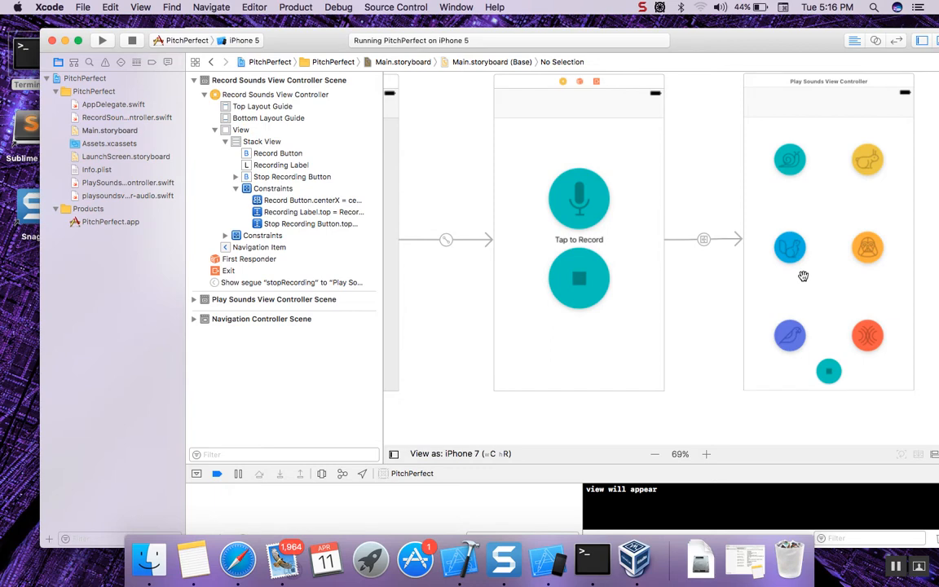
mouse_move(835, 313)
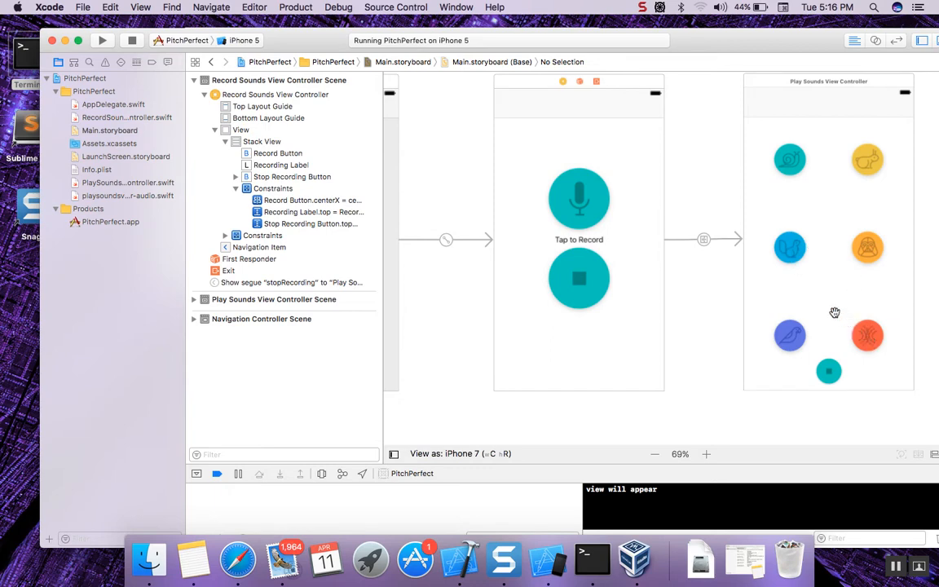
mouse_move(807, 253)
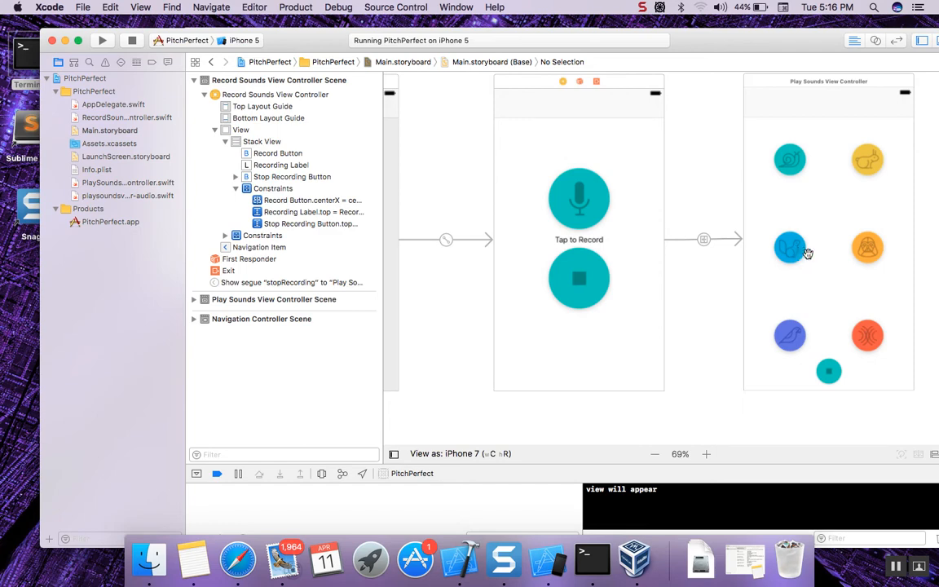
mouse_move(804, 269)
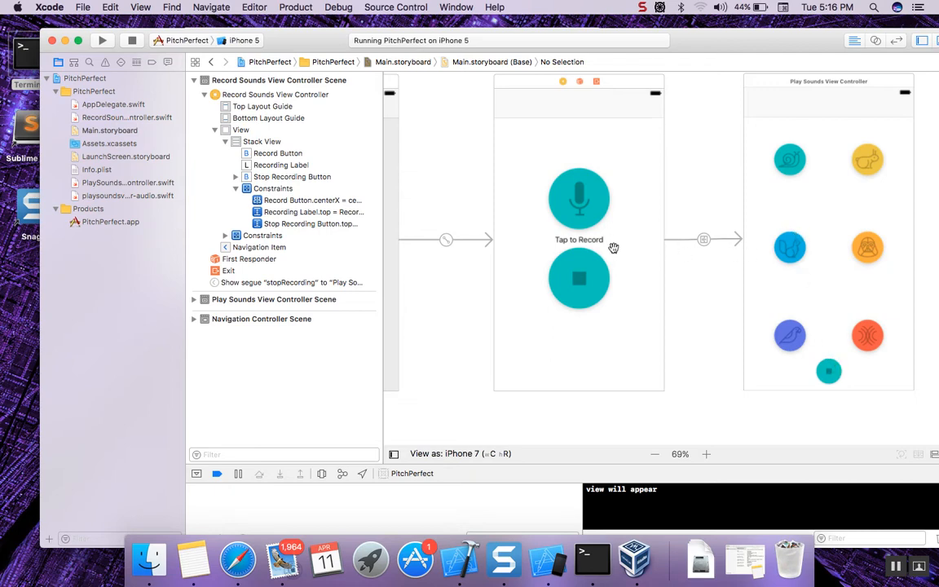
mouse_move(721, 252)
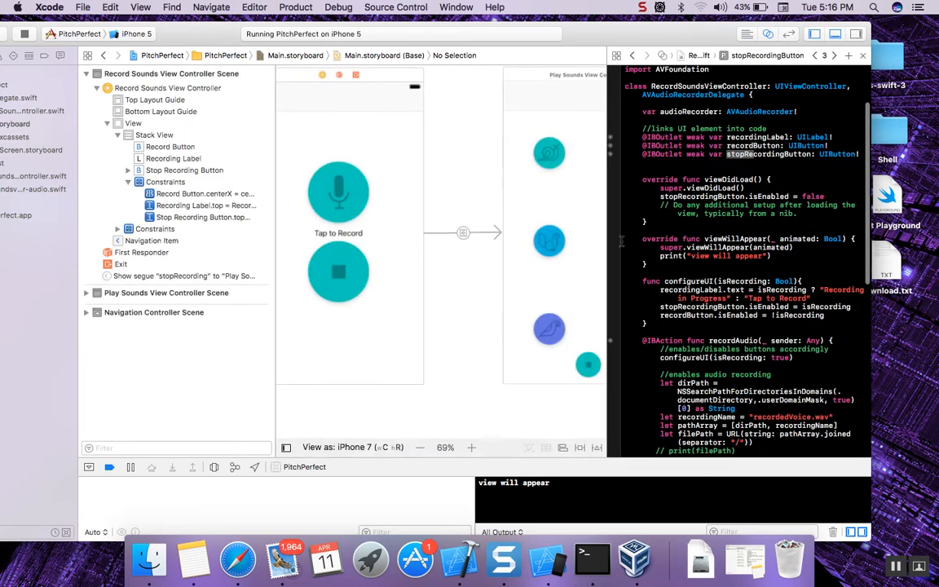
- Select the Record Button and scroll through RecordSoundsViewController.swift's outlets and recording code
click(339, 192)
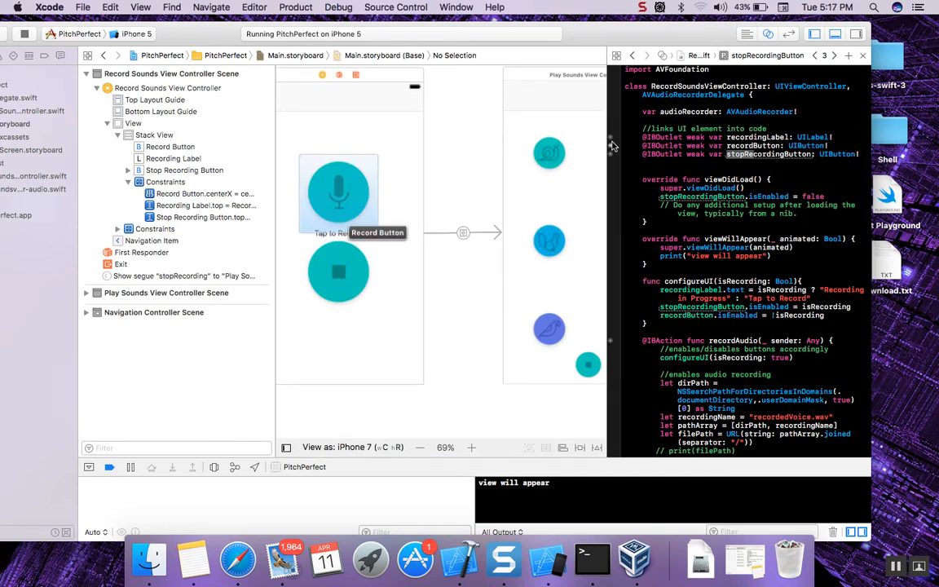
mouse_move(613, 145)
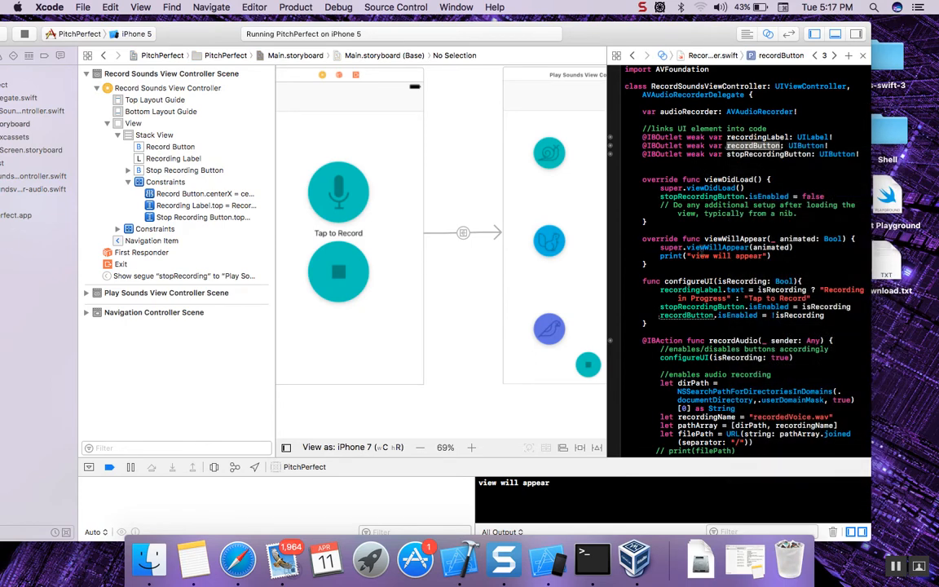
scroll(down, 3)
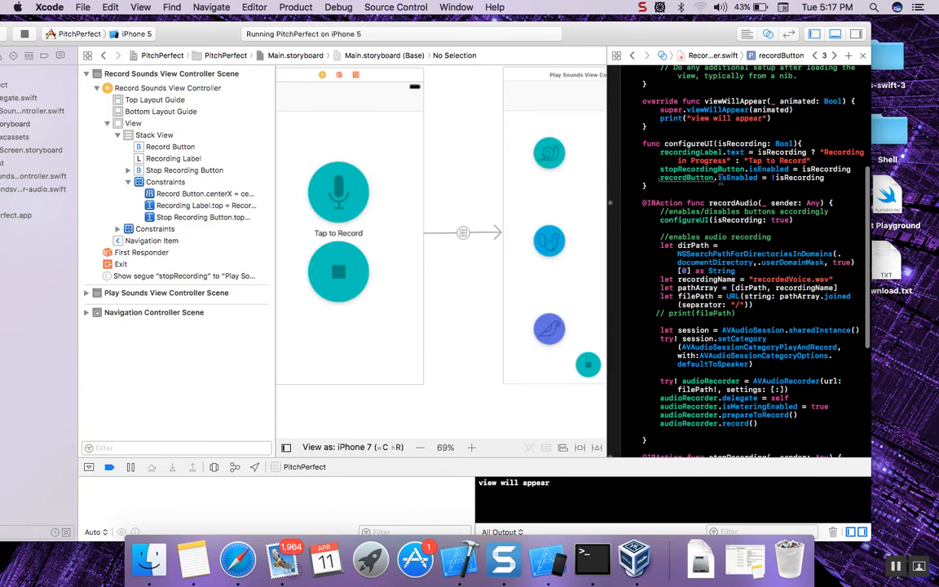
scroll(up, 3)
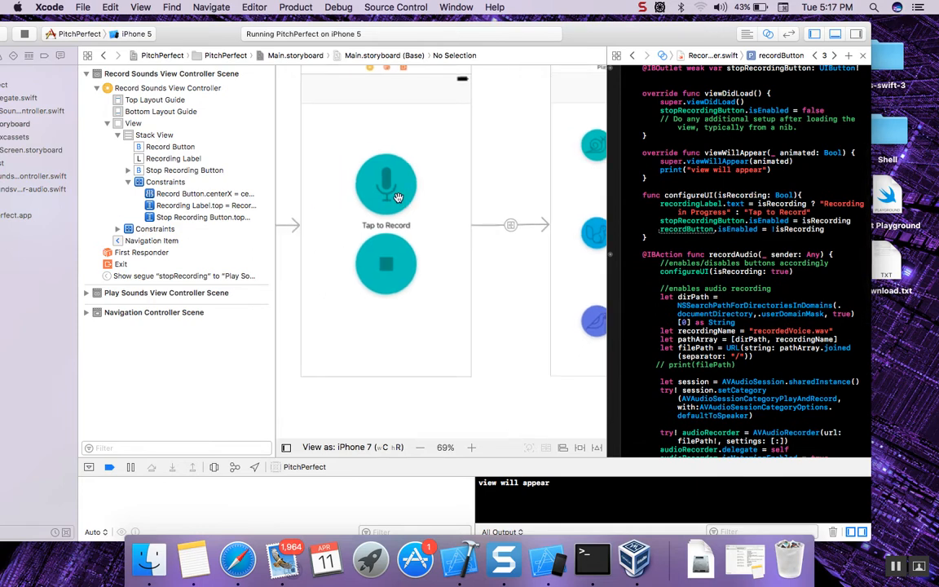
mouse_move(477, 208)
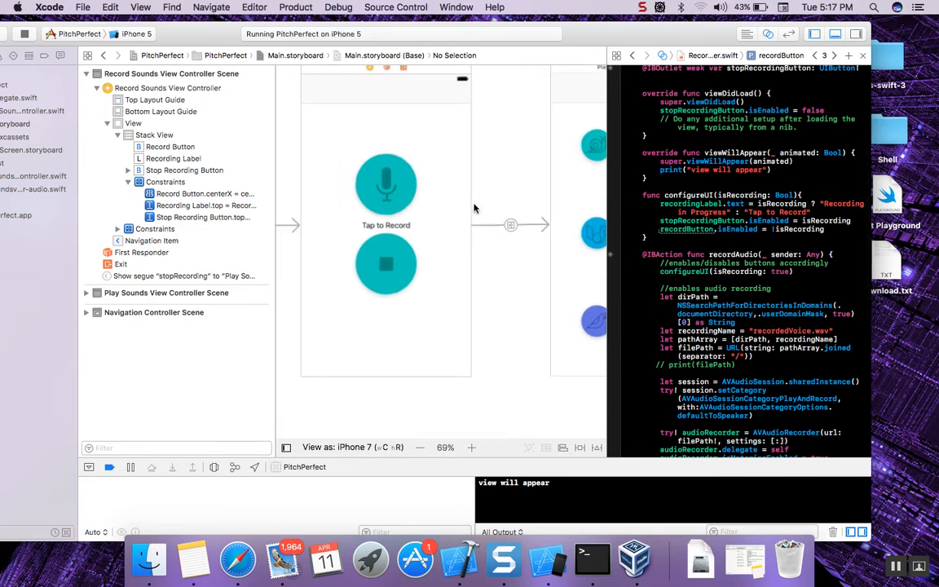
mouse_move(397, 253)
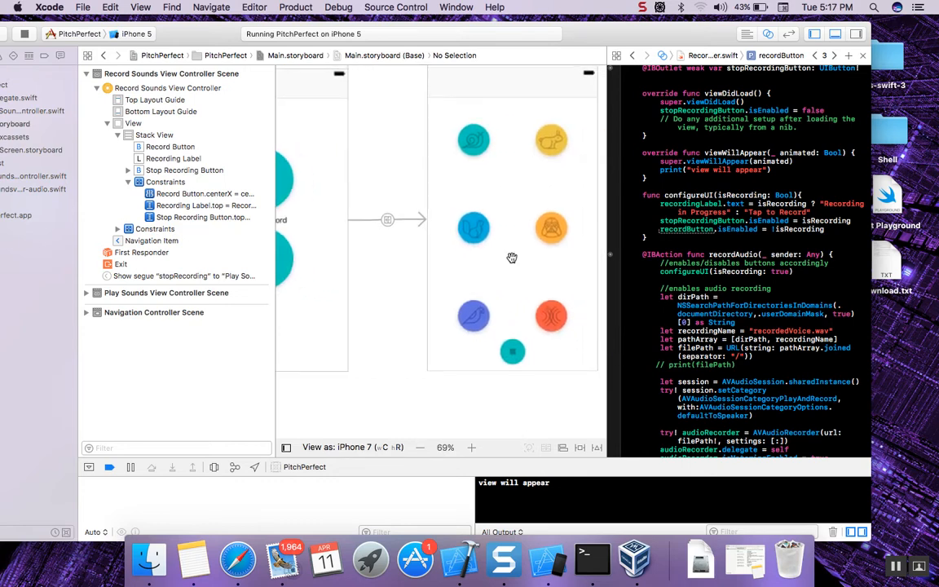
scroll(up, 3)
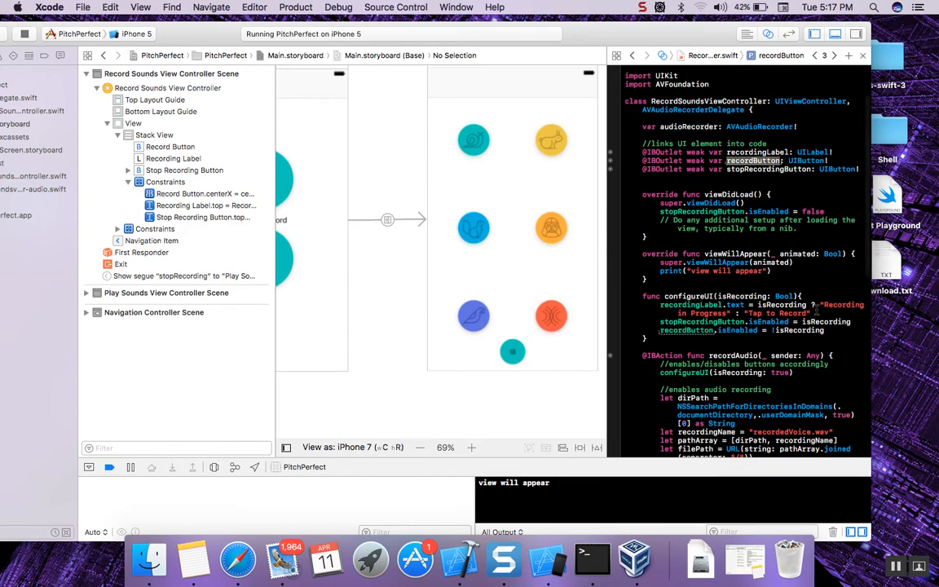
mouse_move(687, 35)
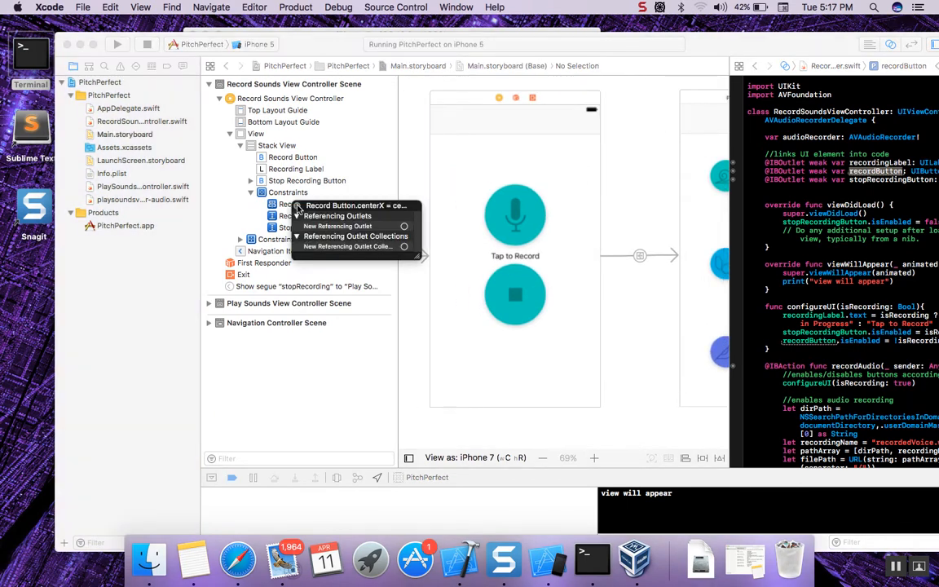
click(357, 205)
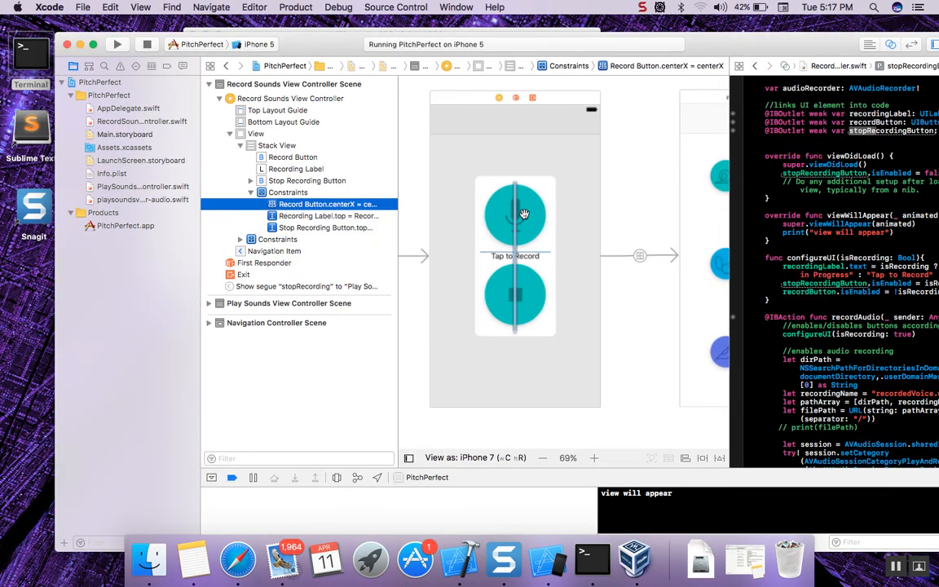
mouse_move(518, 281)
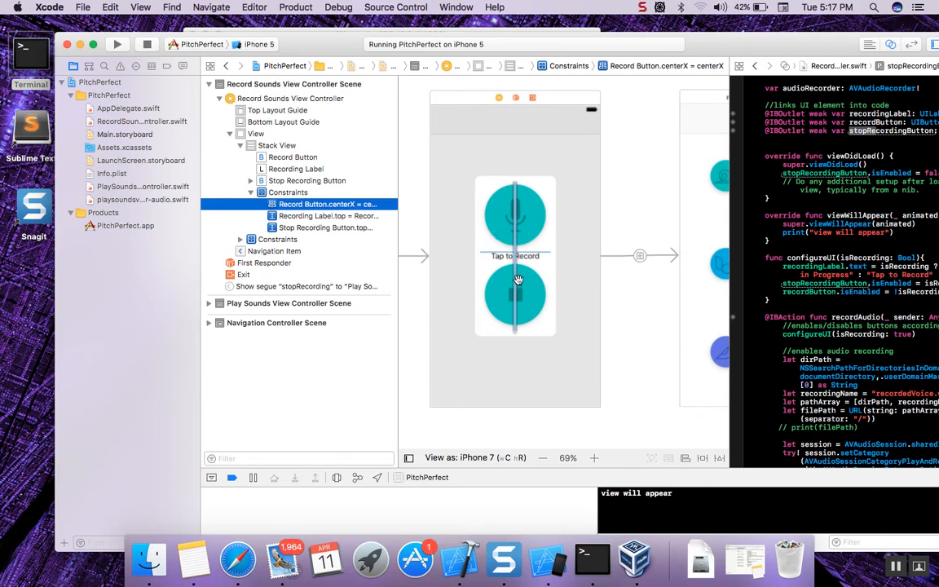
mouse_move(495, 174)
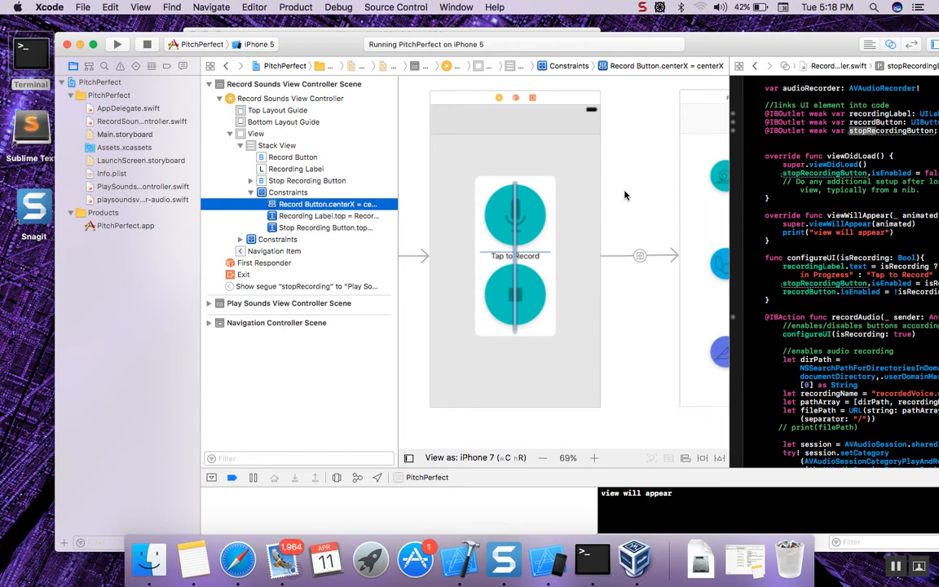
mouse_move(622, 210)
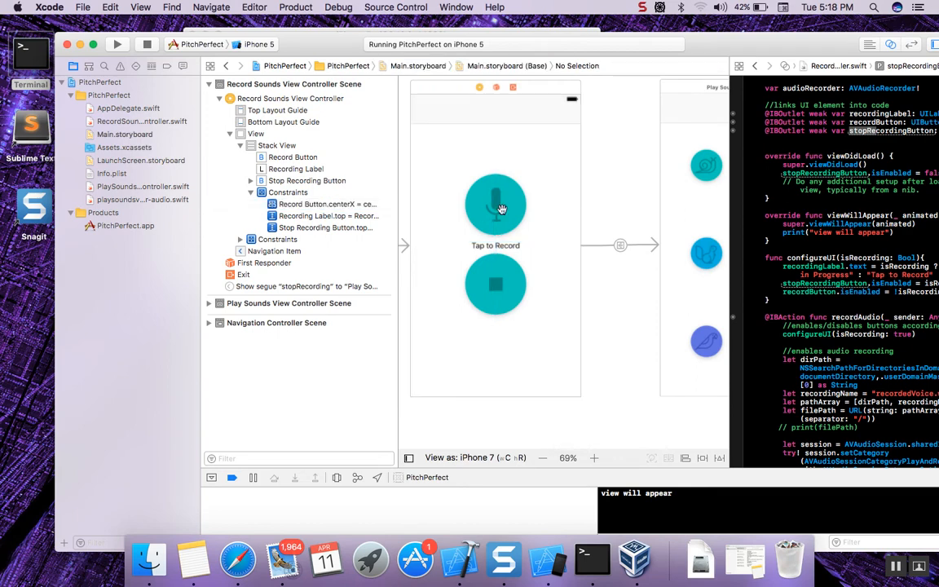
mouse_move(563, 254)
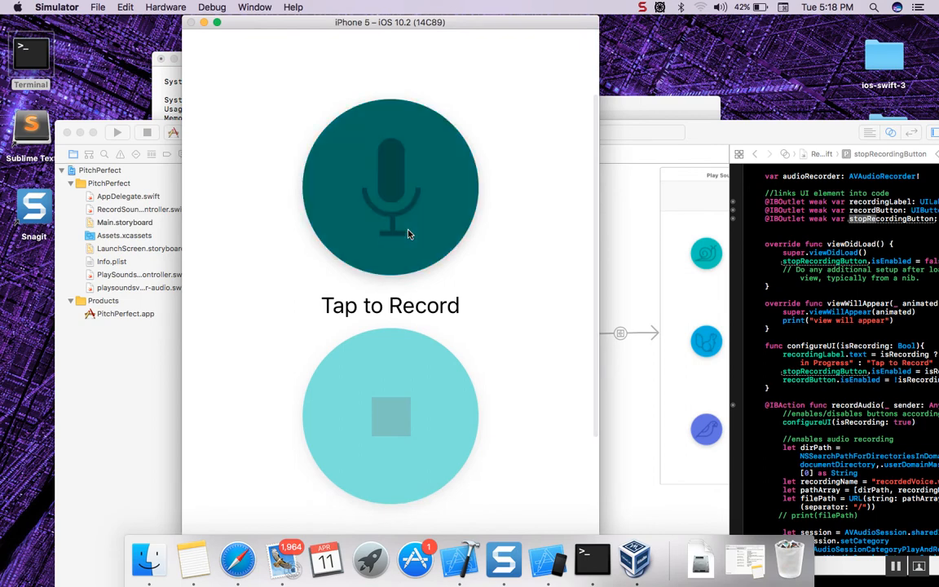
- Record a short clip with the microphone button, then stop it to reach the playback screen
click(392, 188)
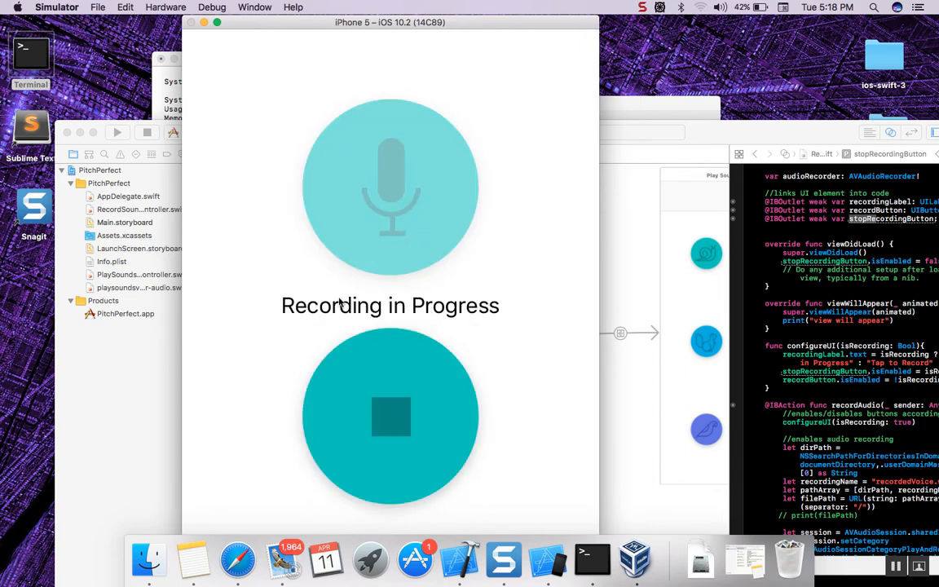
mouse_move(251, 353)
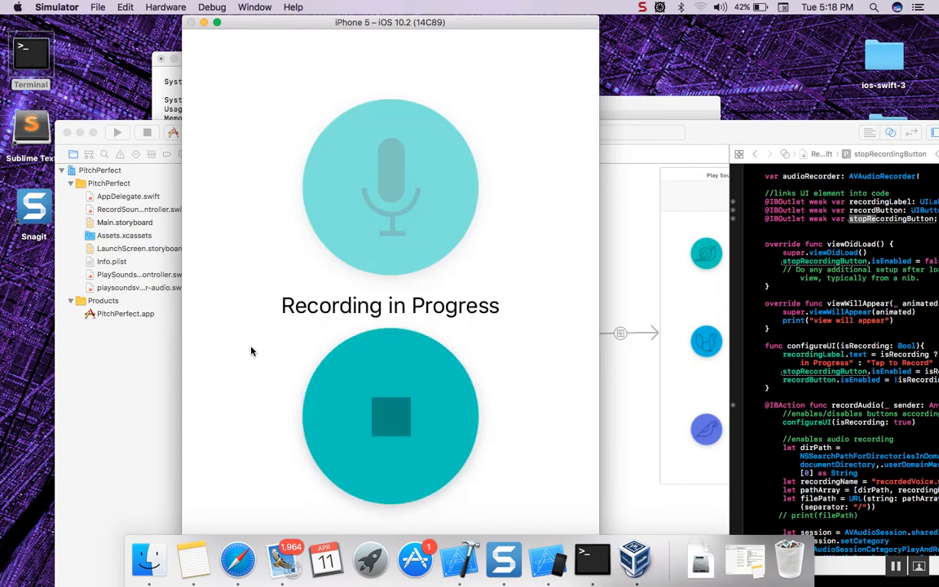
mouse_move(325, 395)
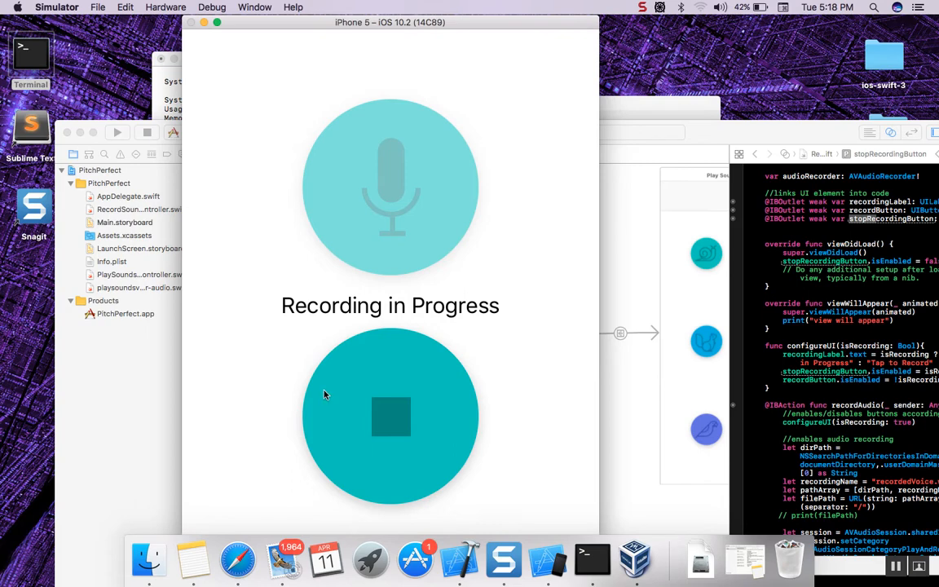
click(391, 416)
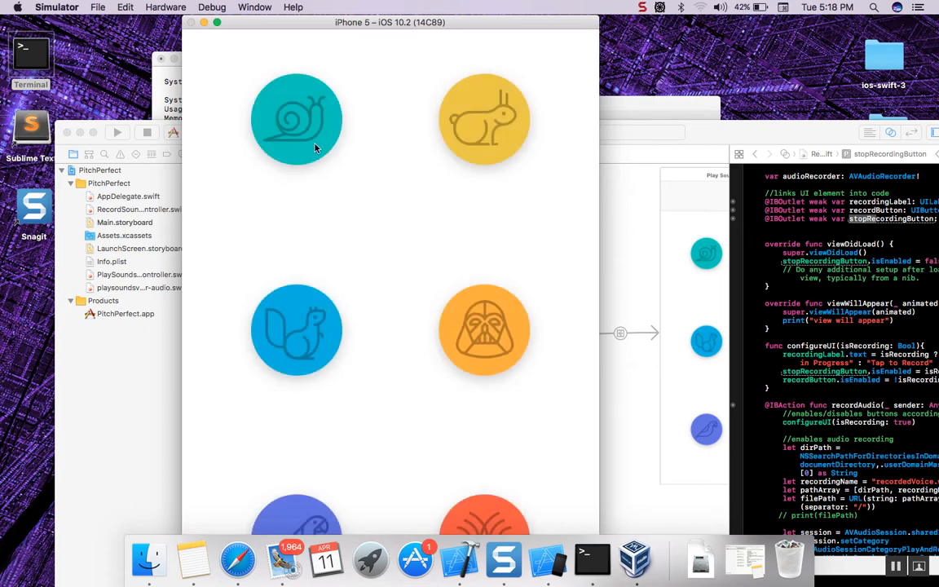
- Play the clip with the snail slow effect and scroll to reveal the stop button
click(297, 117)
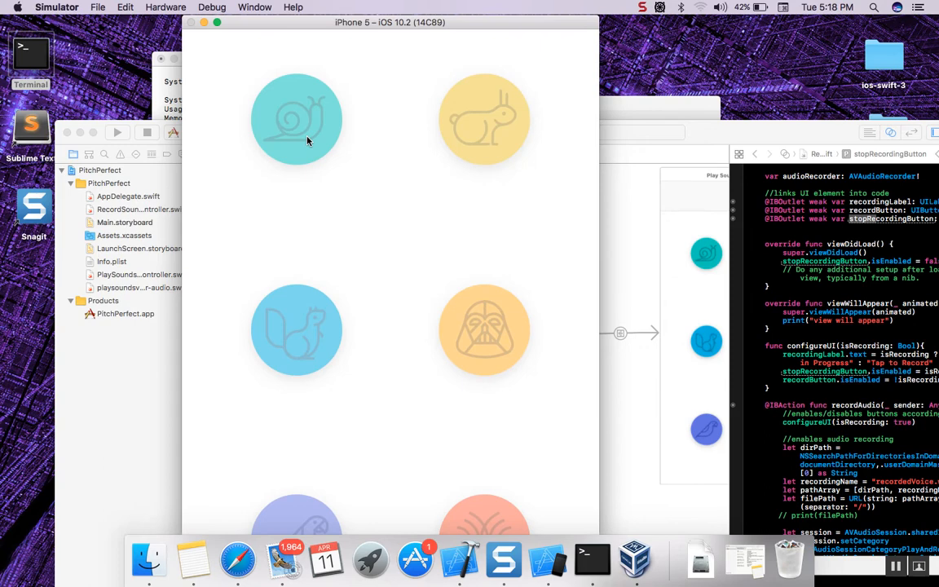
mouse_move(401, 268)
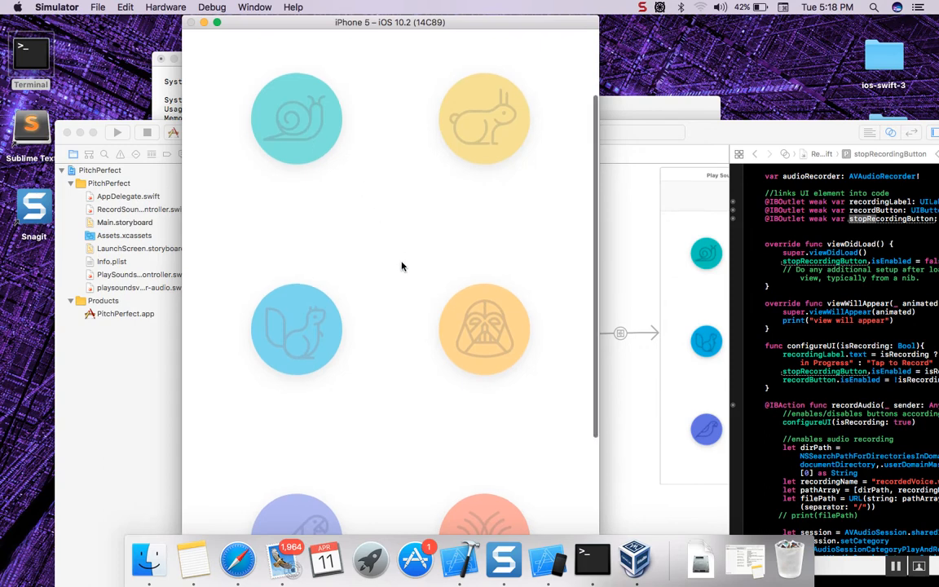
scroll(down, 3)
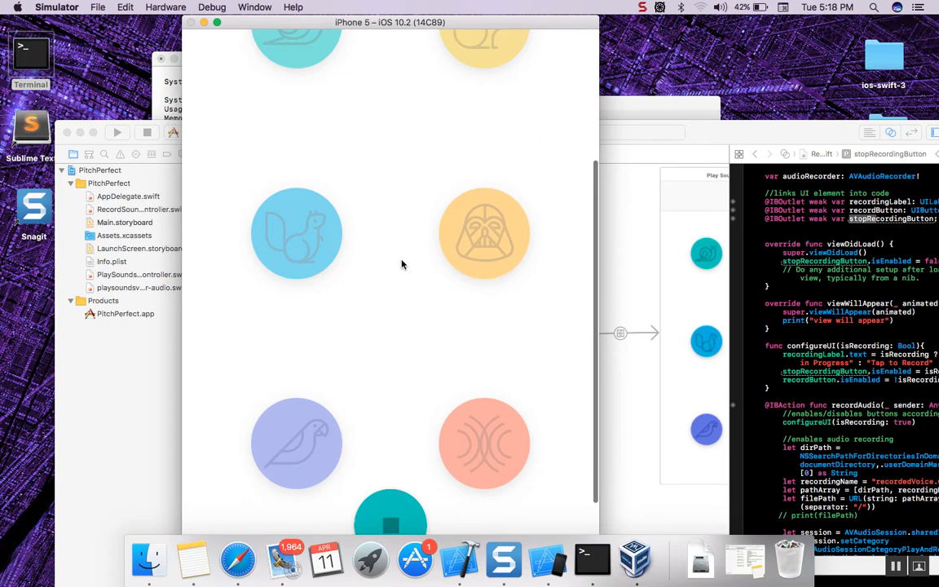
scroll(up, 3)
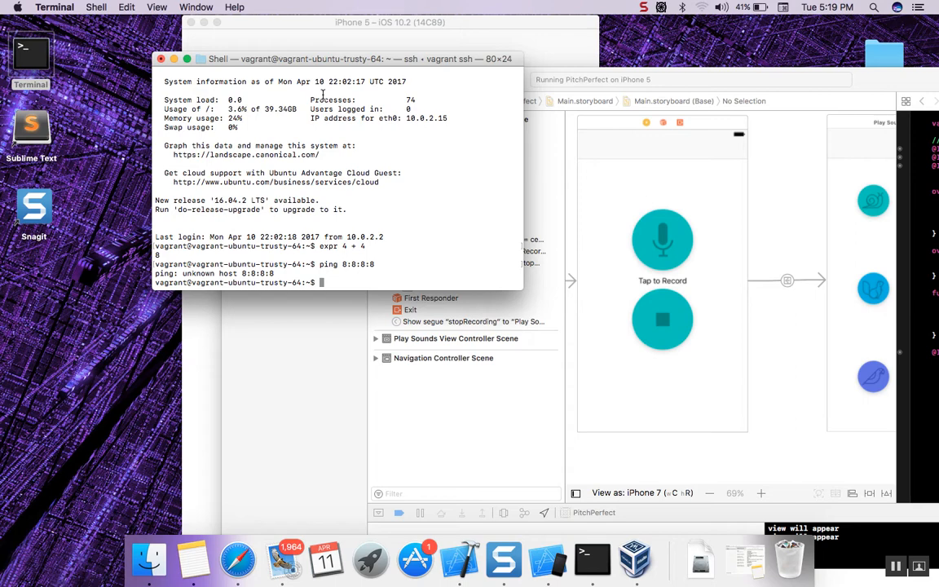
mouse_move(339, 282)
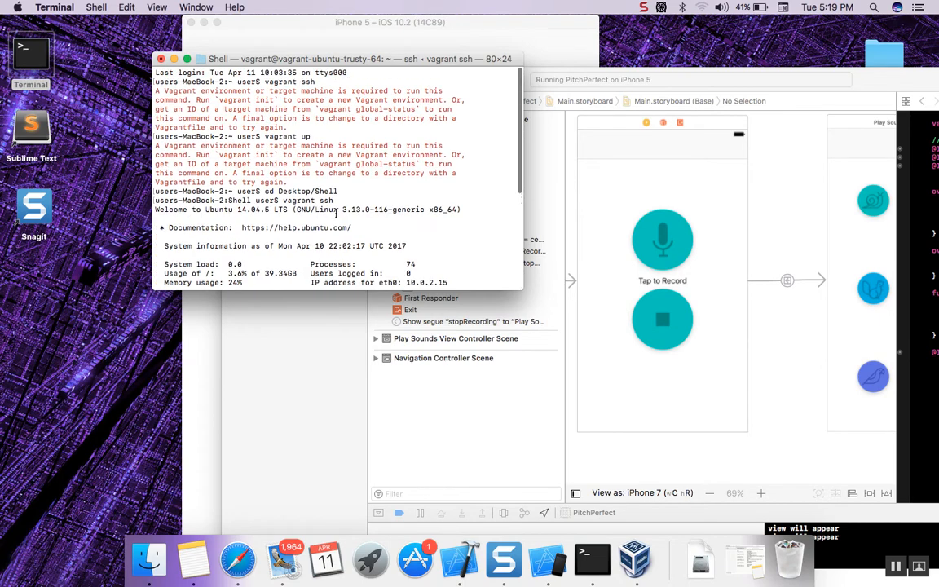
double_click(286, 81)
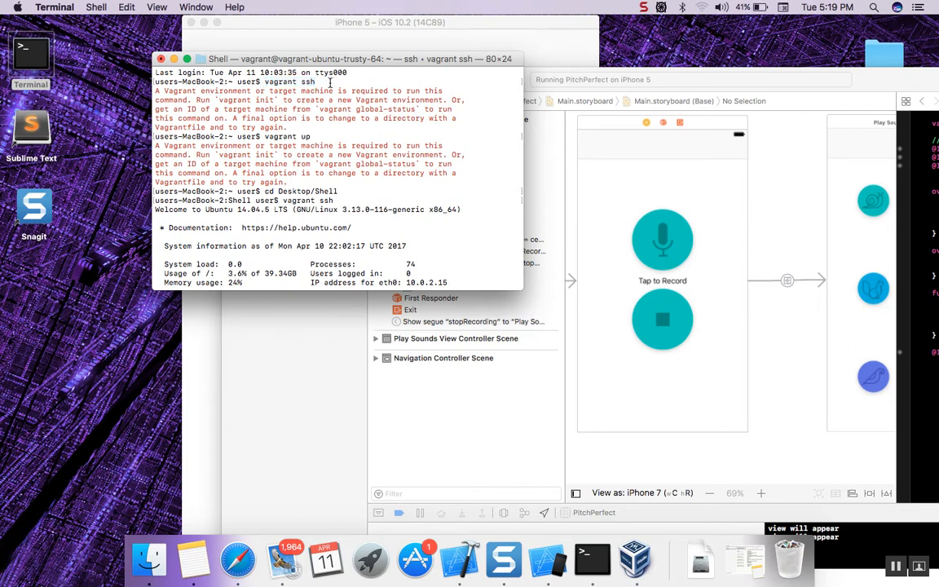
double_click(290, 82)
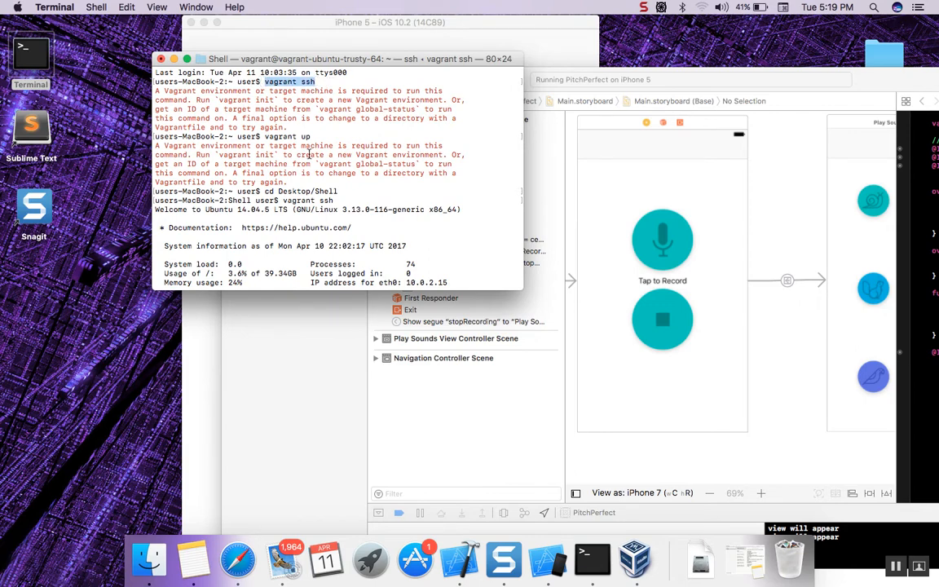
scroll(down, 3)
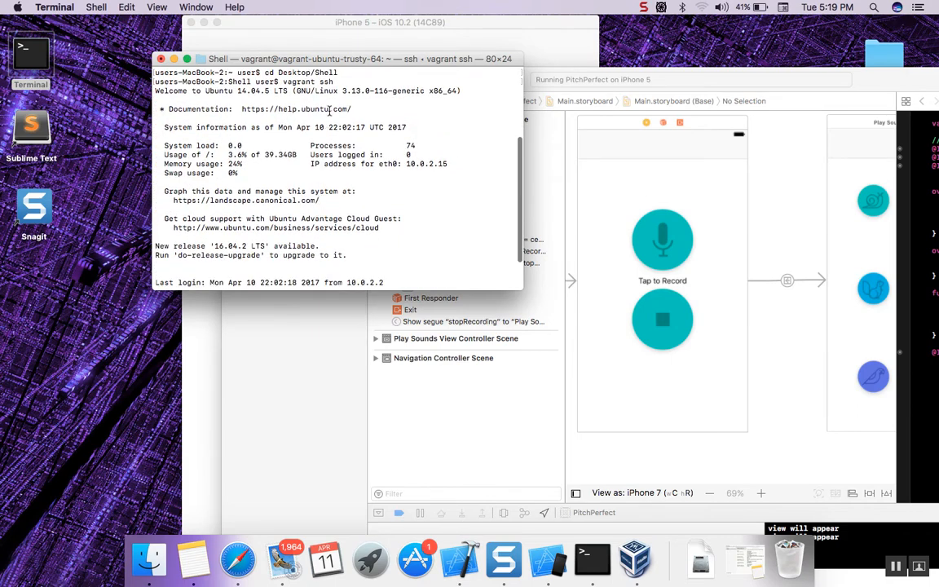
double_click(297, 109)
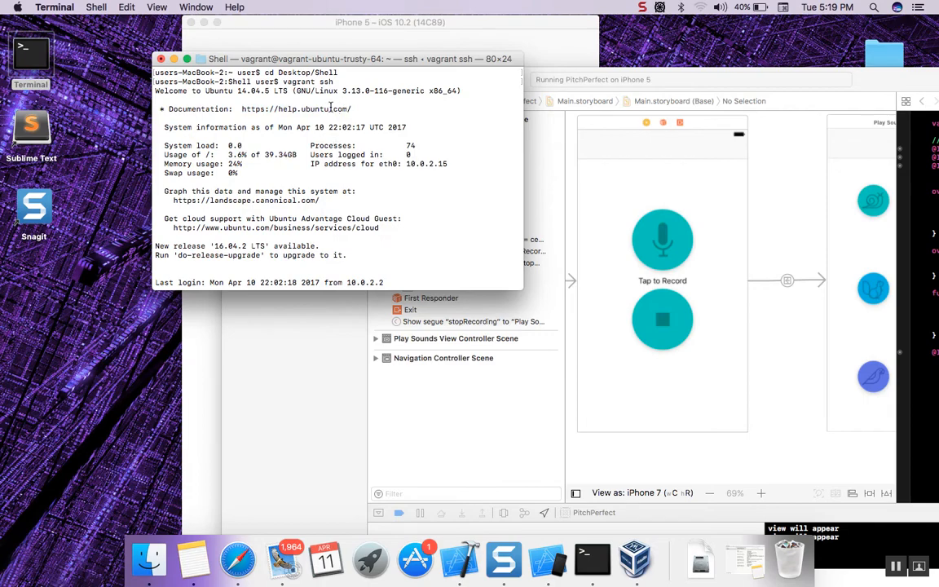
mouse_move(318, 140)
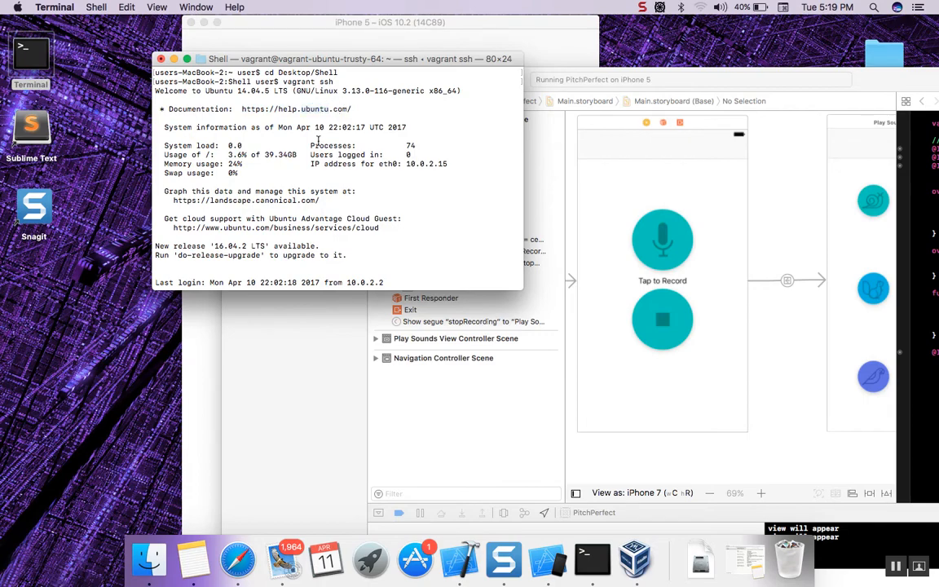